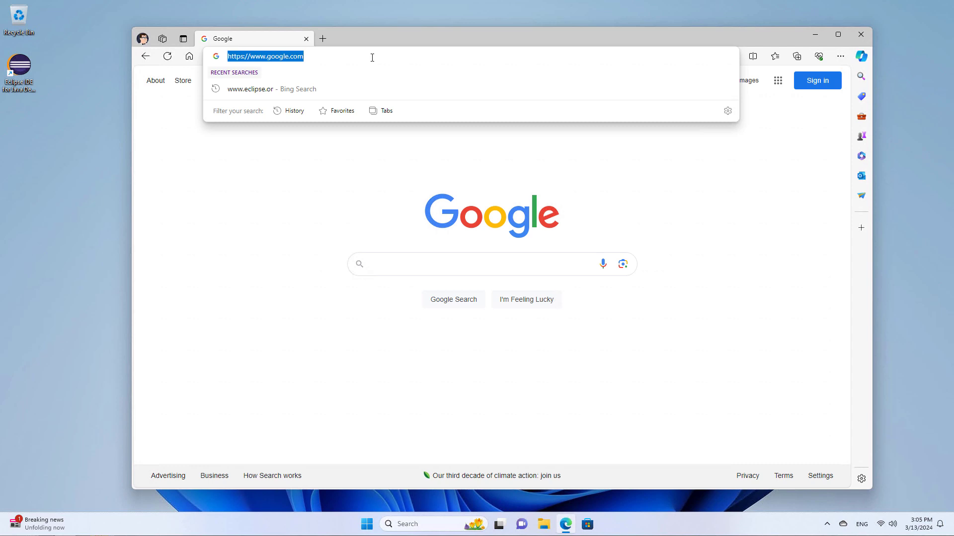
pyautogui.write('www.racket-lang.or')
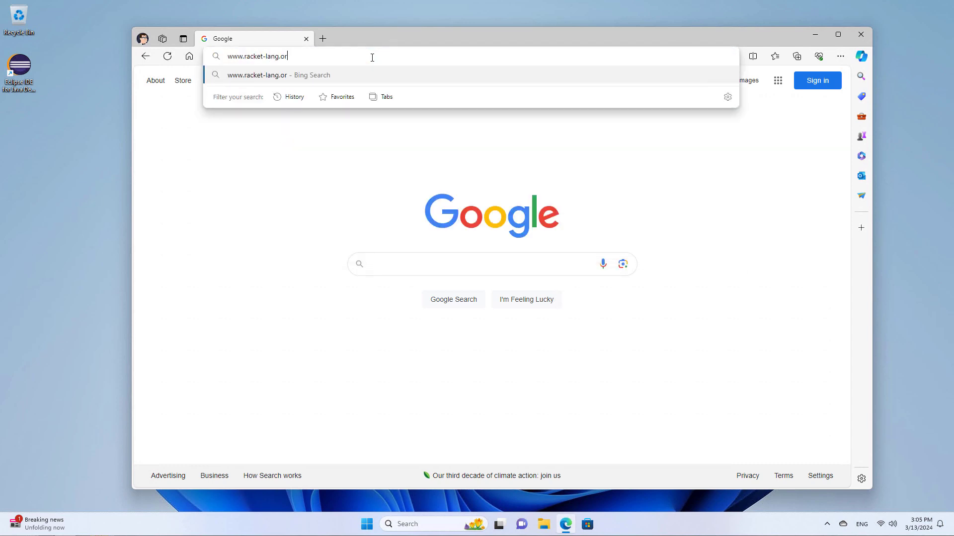
pyautogui.press('Enter')
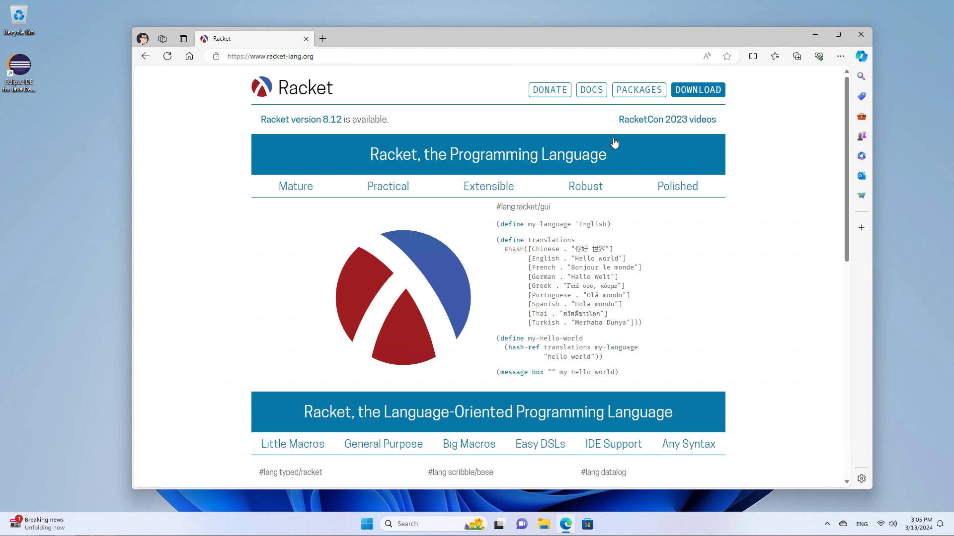
pyautogui.moveTo(698, 90)
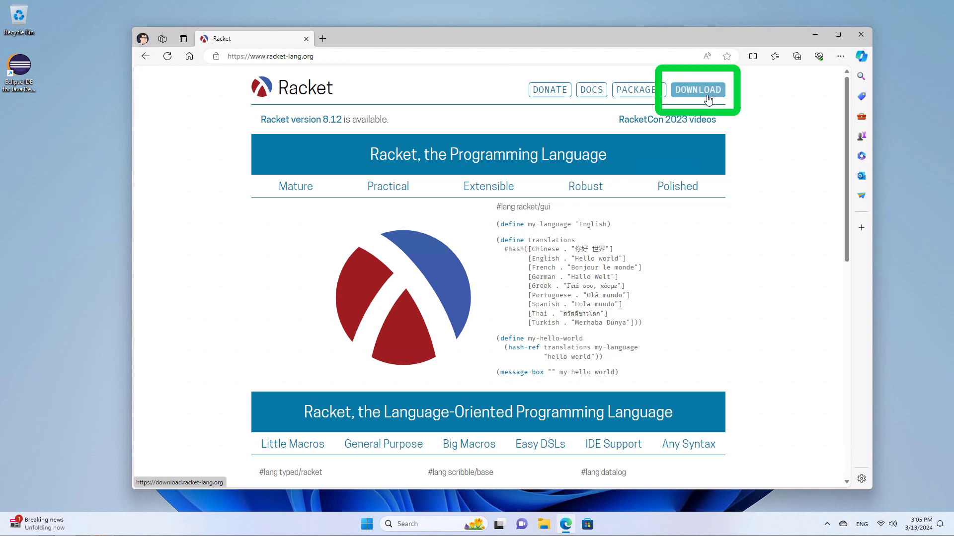
# Step: From the download page, get the racket-8.12 .exe for Windows (x64, 64-bit)
pyautogui.click(698, 89)
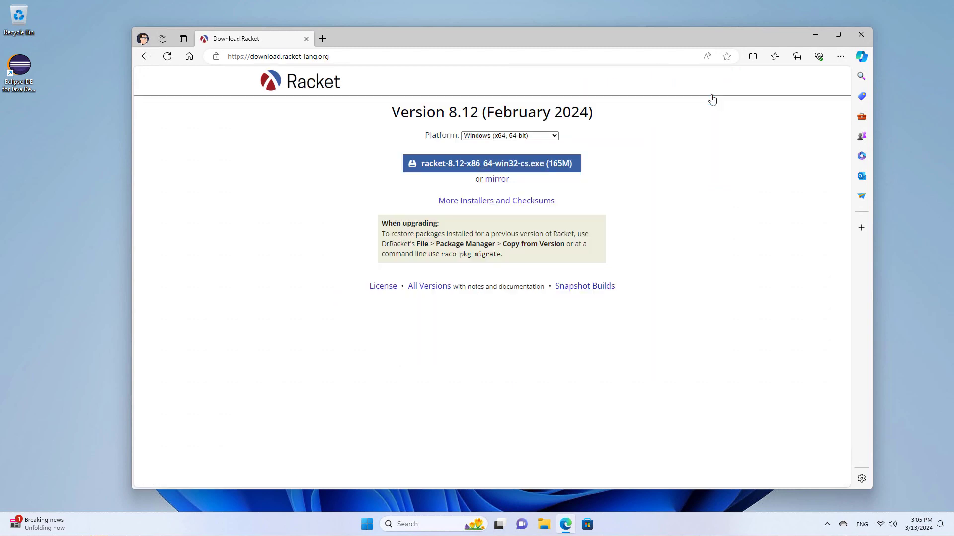
pyautogui.click(509, 135)
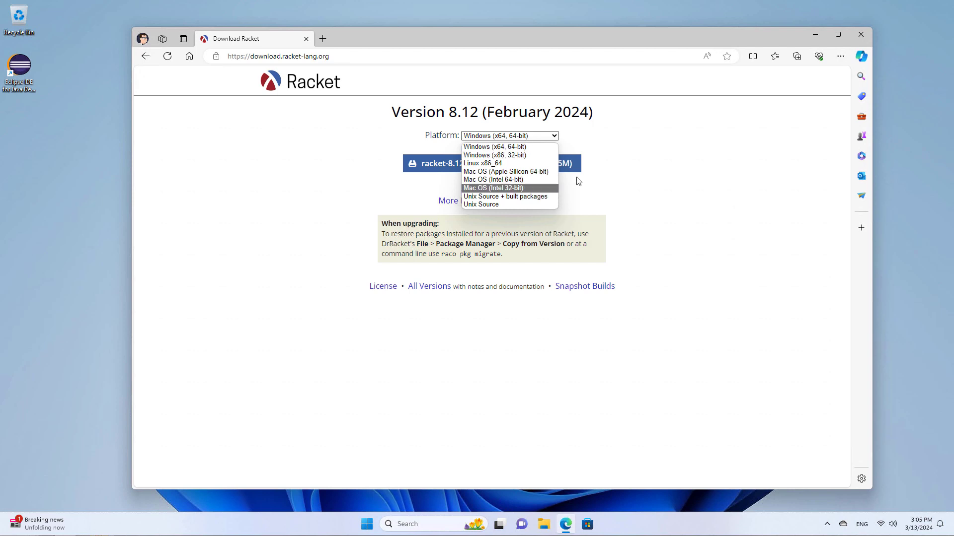
pyautogui.click(495, 147)
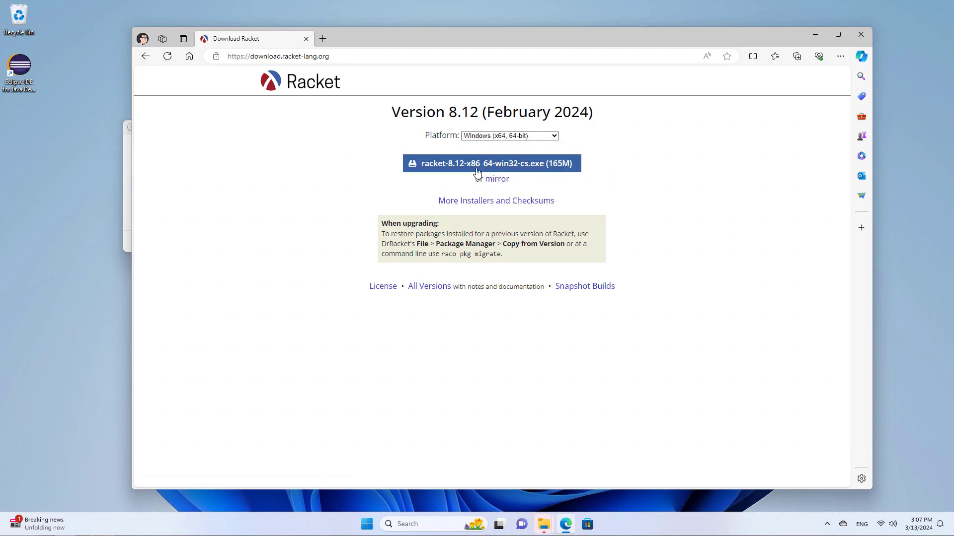
pyautogui.click(490, 163)
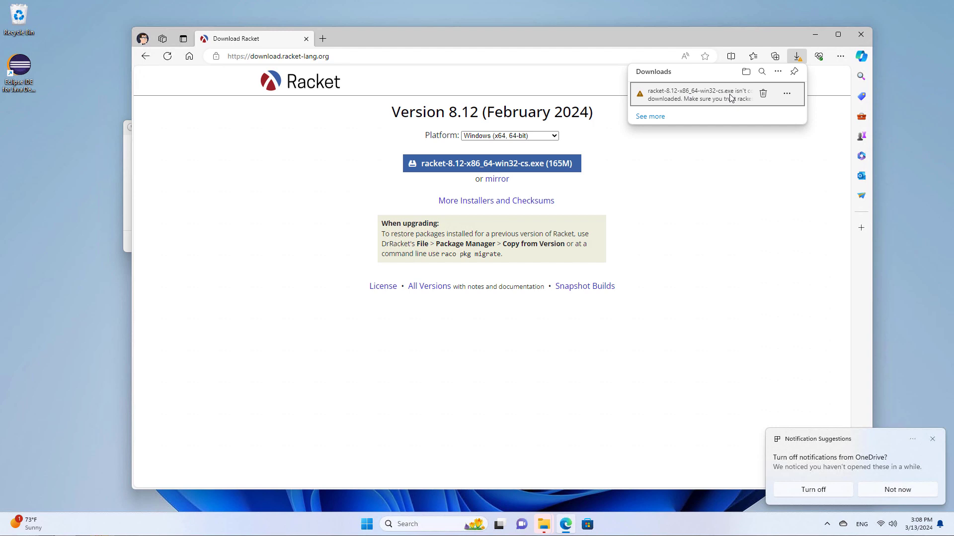
# Step: Keep the flagged Racket installer via Keep and Keep anyway
pyautogui.click(787, 93)
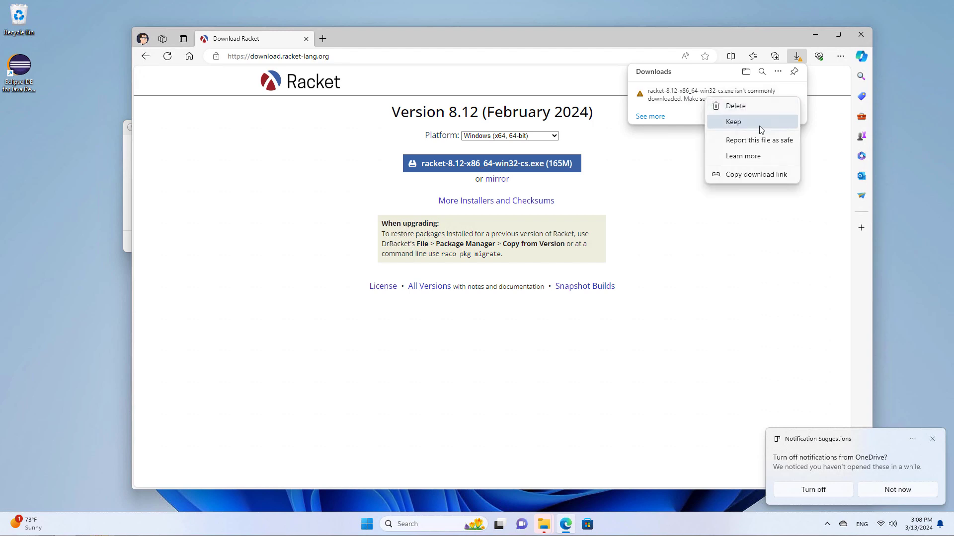
pyautogui.click(733, 122)
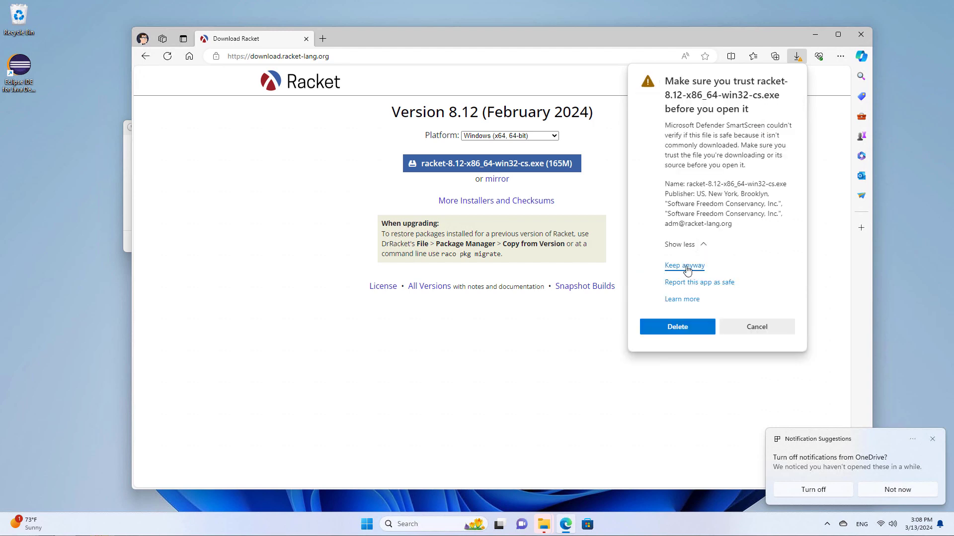
pyautogui.click(683, 267)
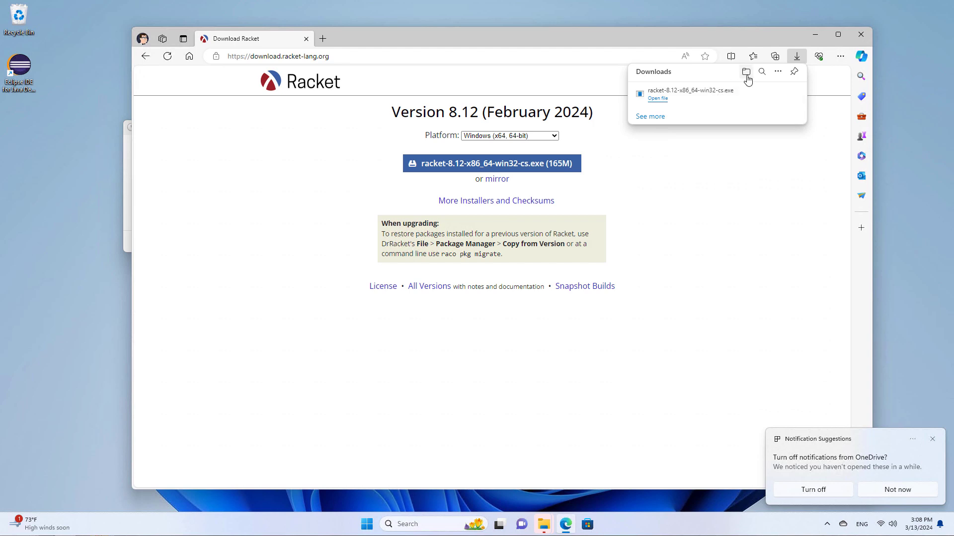
# Step: Launch the racket-8.12 installer from the Downloads folder
pyautogui.click(746, 72)
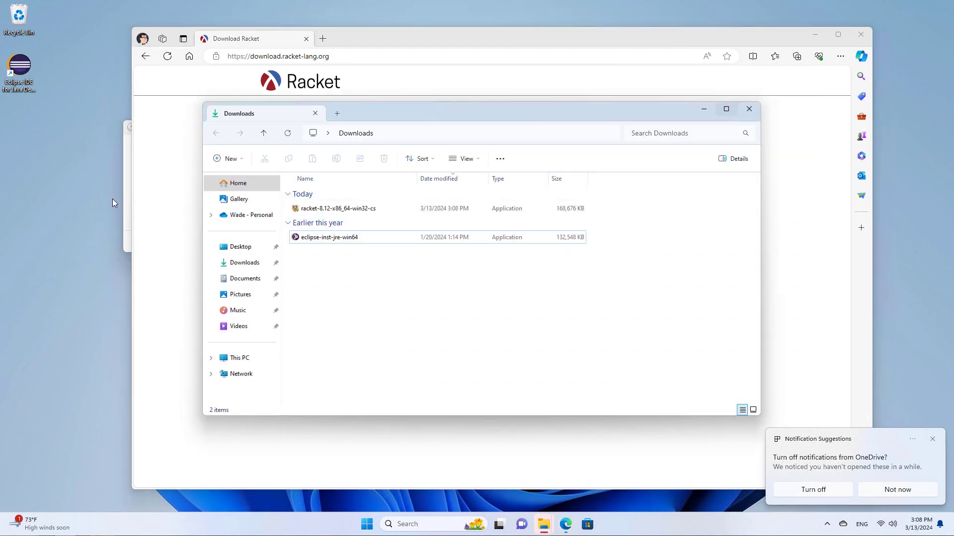
pyautogui.click(337, 209)
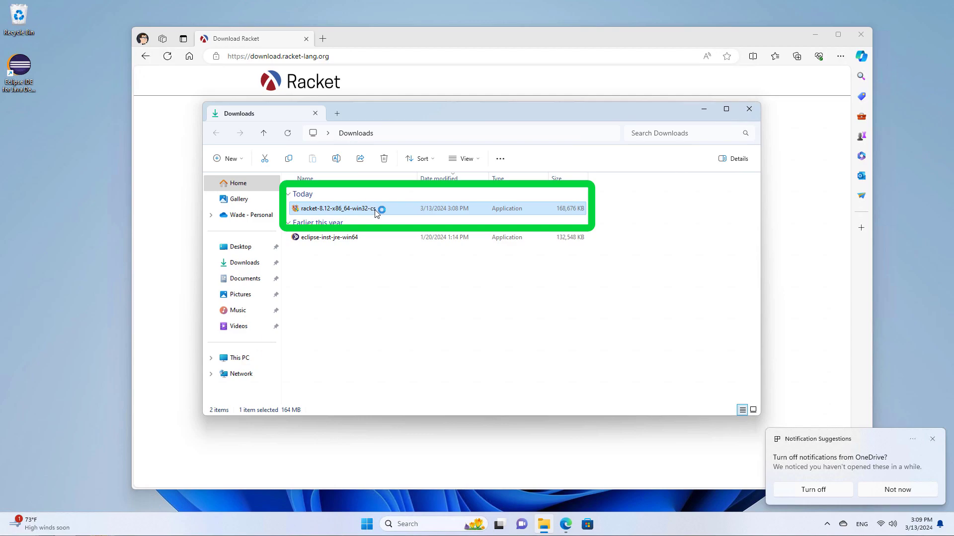
pyautogui.doubleClick(337, 207)
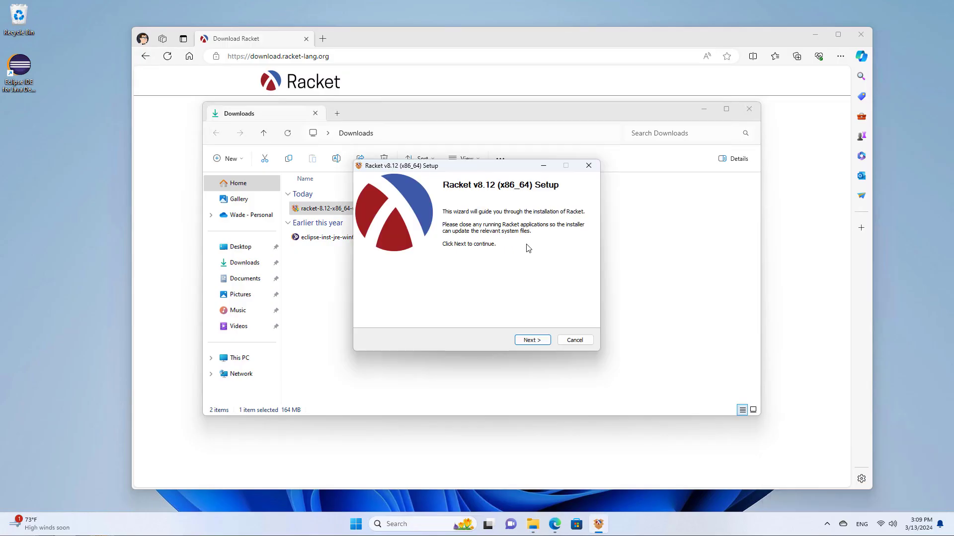
# Step: Install Racket v8.12 into C:\Program Files\Racket, finish the wizard and close the Downloads window
pyautogui.click(530, 339)
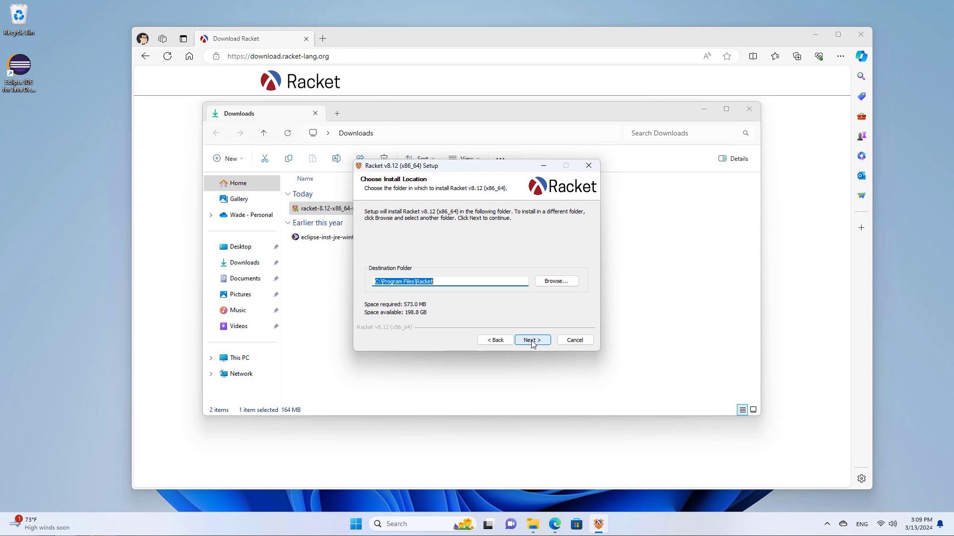
pyautogui.click(530, 340)
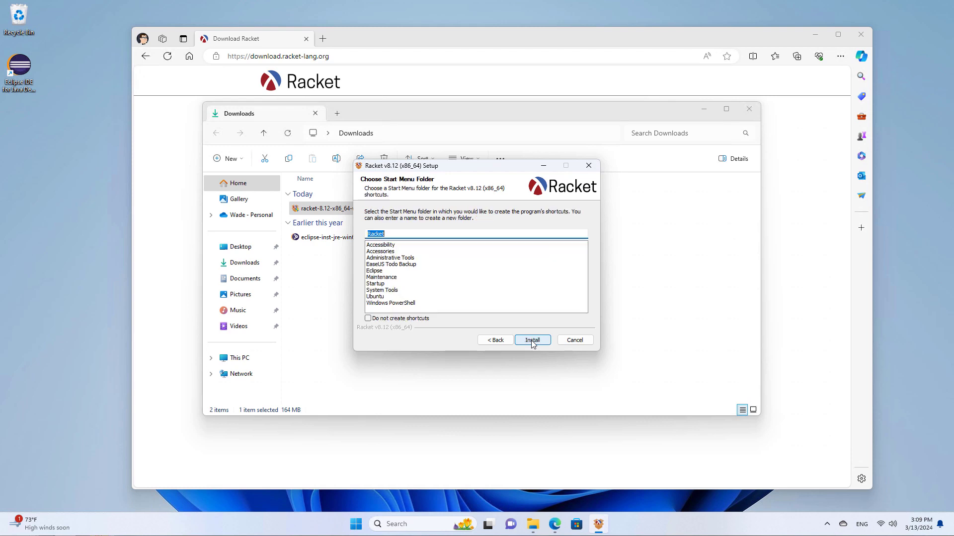
pyautogui.click(531, 340)
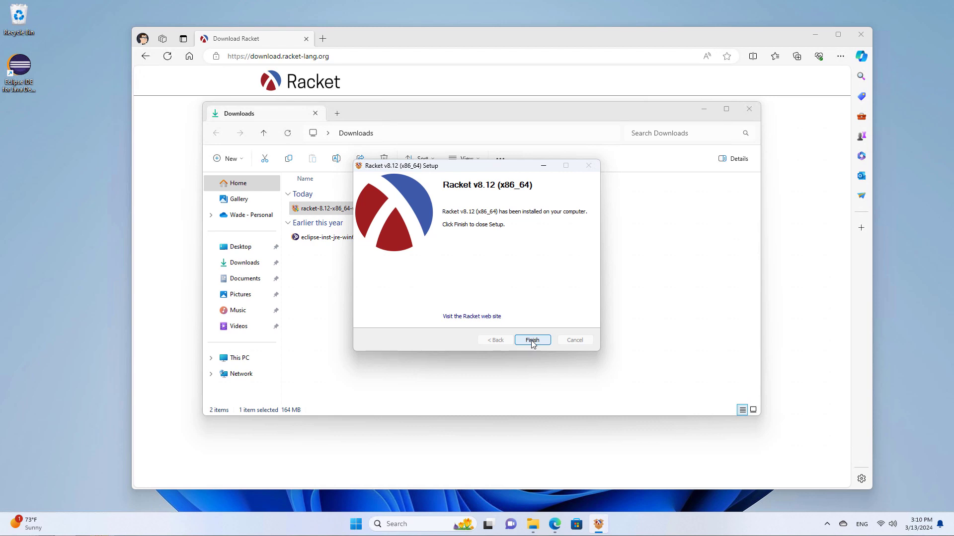
pyautogui.click(531, 340)
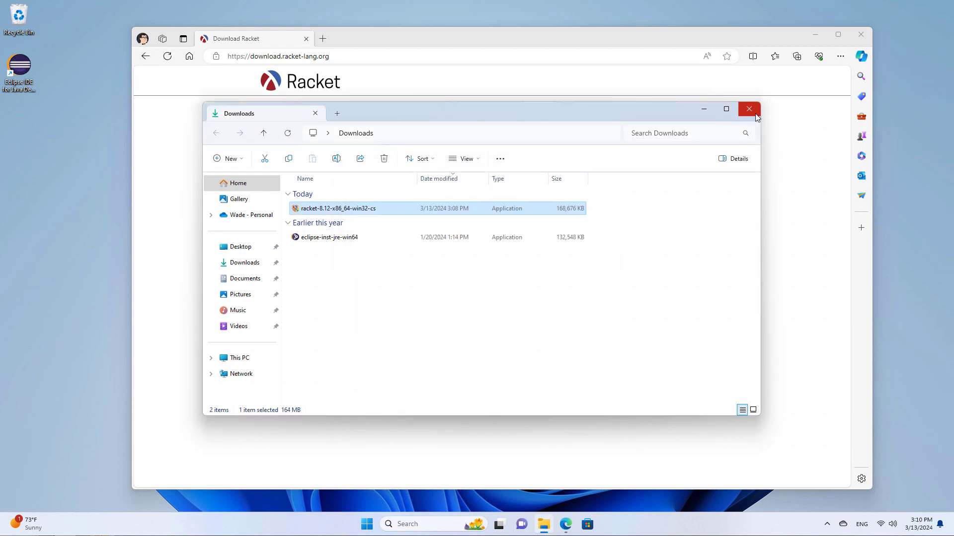
pyautogui.click(749, 109)
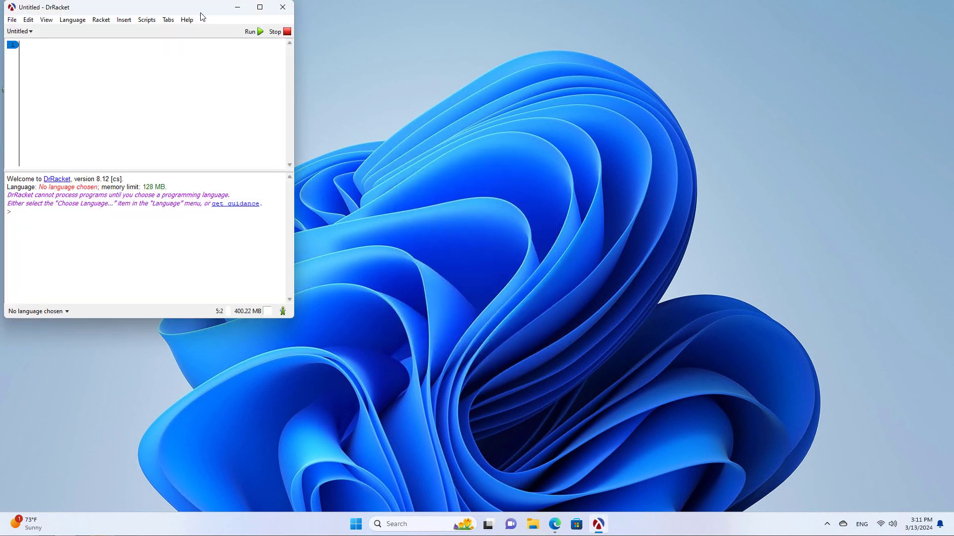
# Step: Centre the DrRacket window and make a brief edit, leaving the Untitled editor blank
pyautogui.moveTo(121, 7); pyautogui.dragTo(392, 82)
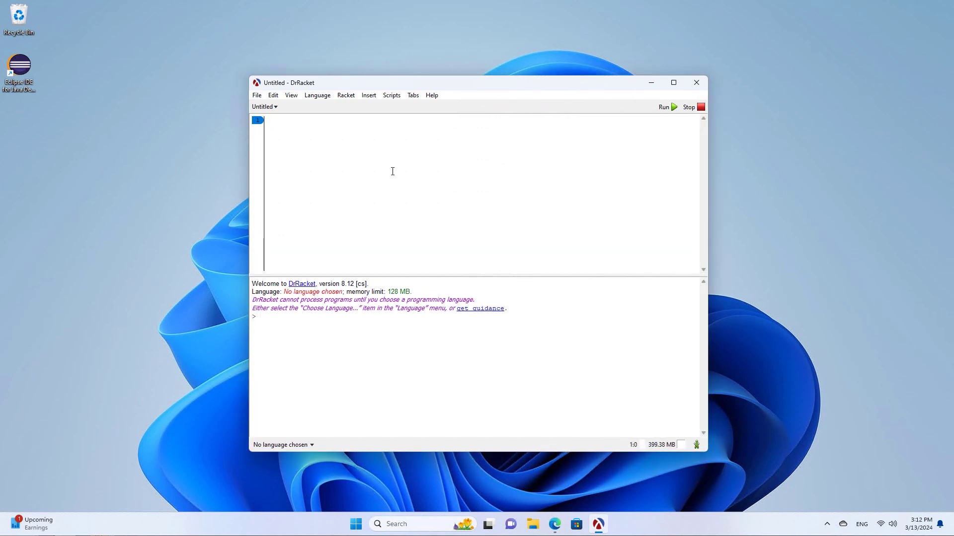
pyautogui.write('1')
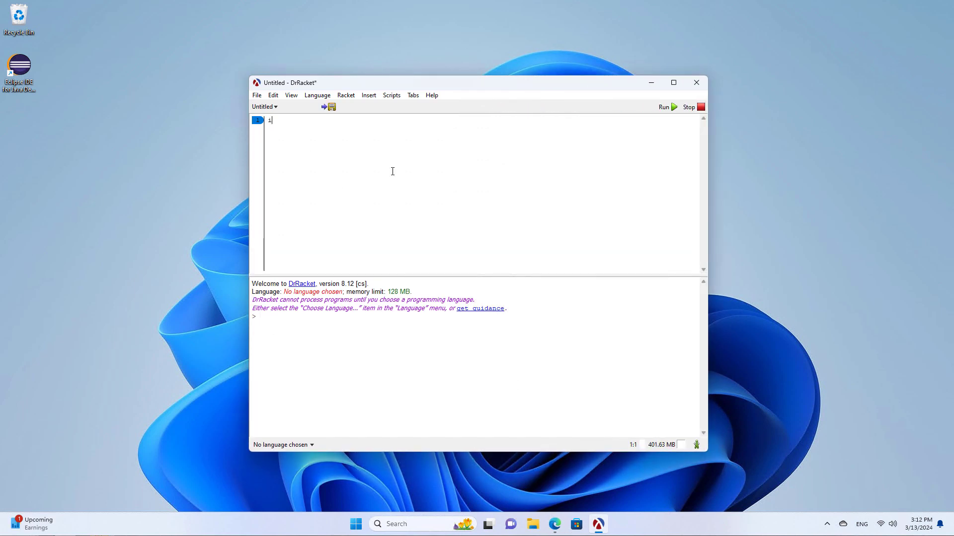
pyautogui.press('Backspace')
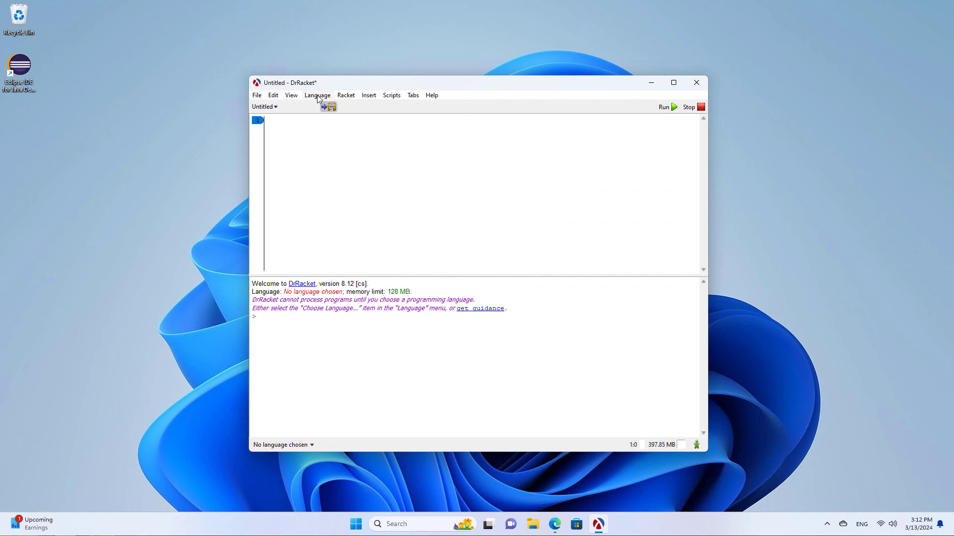
# Step: Enlarge the editor font size in Edit > Preferences and confirm with OK
pyautogui.click(273, 96)
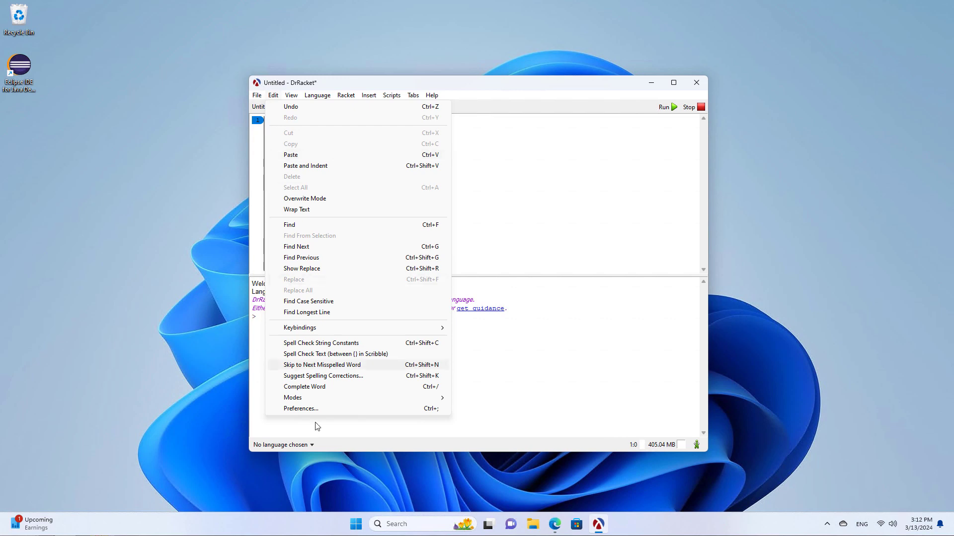
pyautogui.click(300, 408)
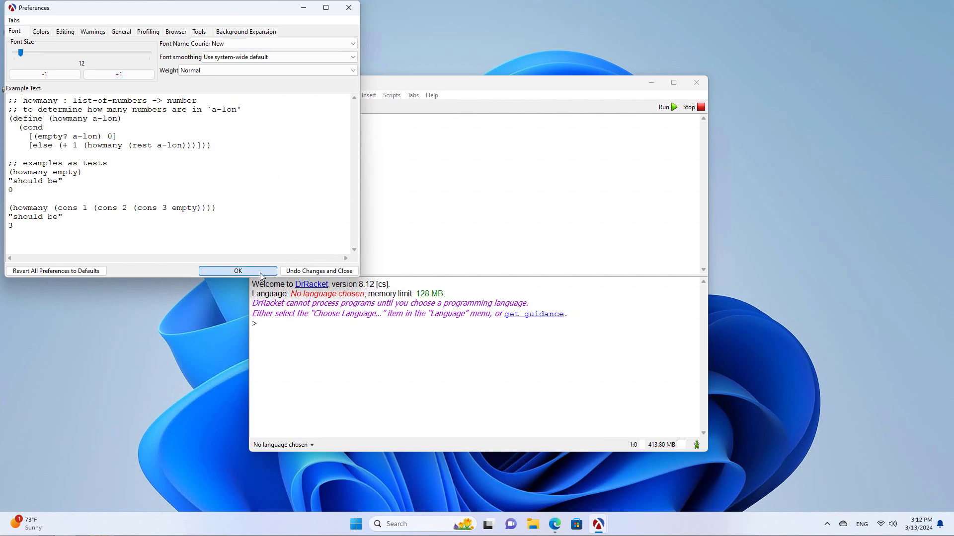
pyautogui.click(237, 270)
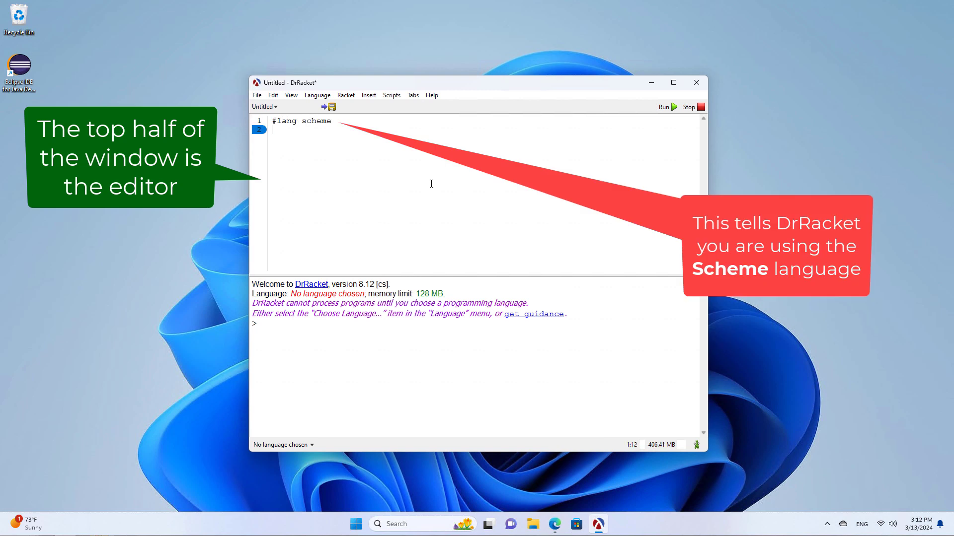
# Step: Write (define x 10), (define y 7), x, y and (+ x y) in the definitions area
pyautogui.write('(define x 10')
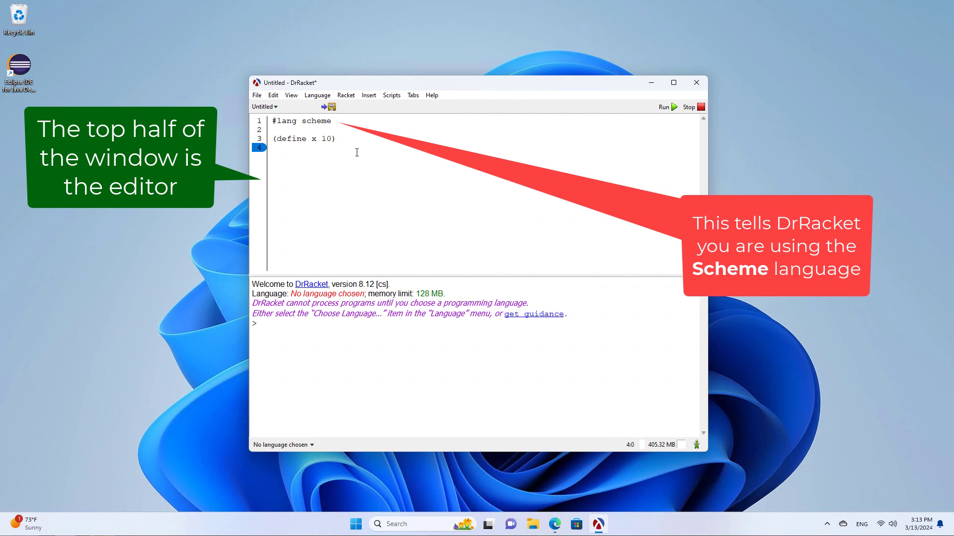
pyautogui.write('(define y')
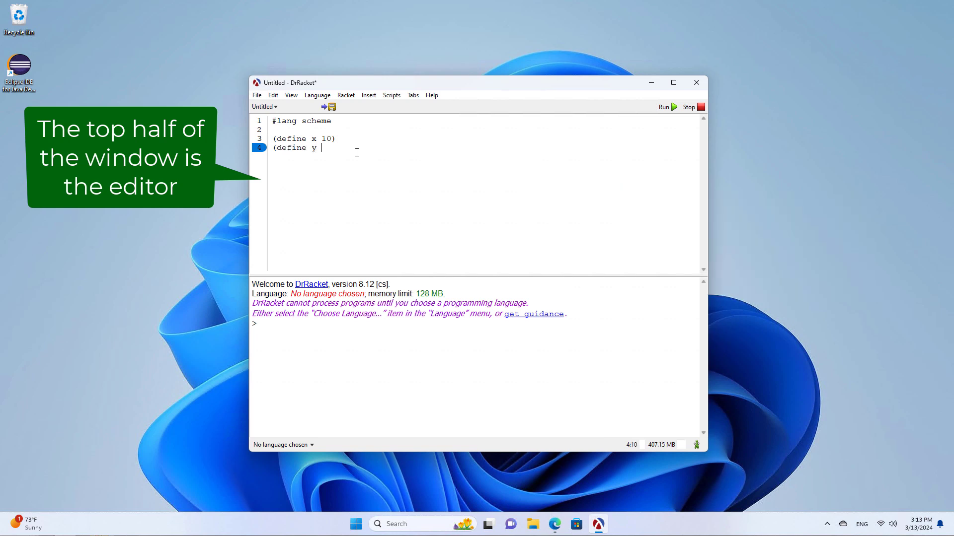
pyautogui.write('7)')
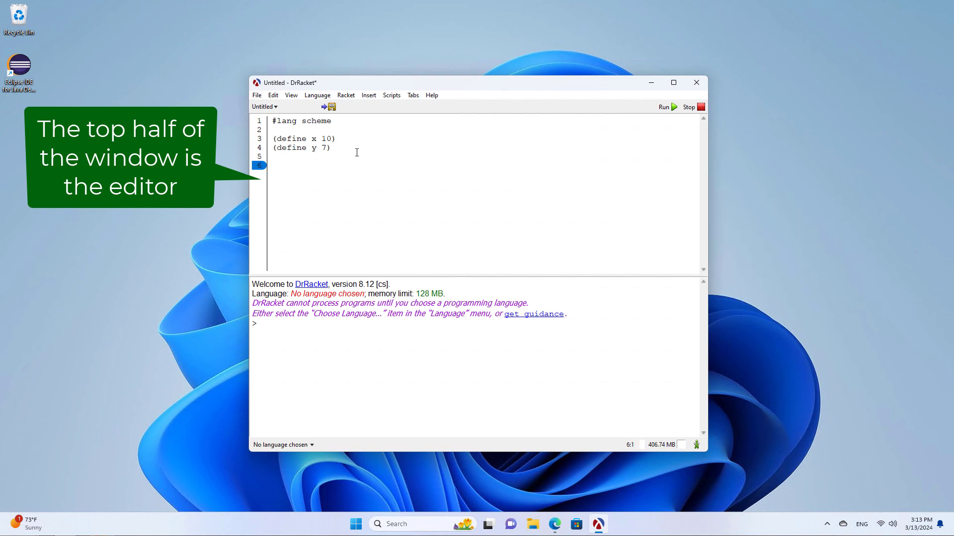
pyautogui.write('x')
pyautogui.write('(+ x')
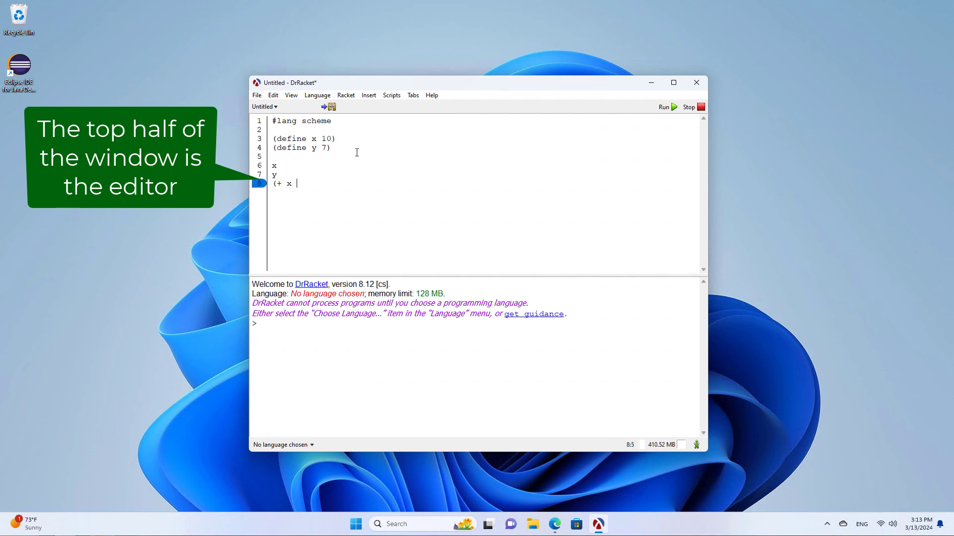
pyautogui.write('y)')
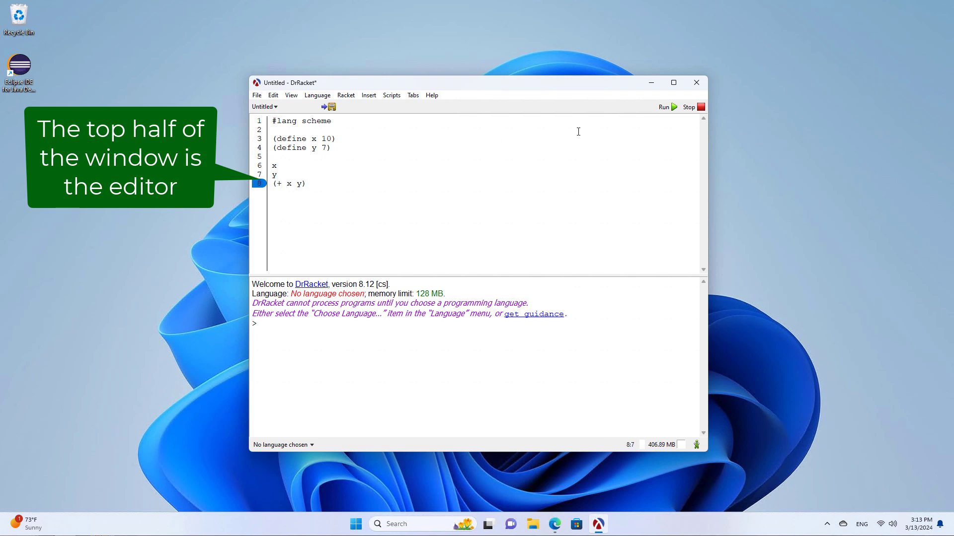
# Step: Run the program to print 10, 7 and 17, then start typing (* x in the REPL
pyautogui.click(662, 108)
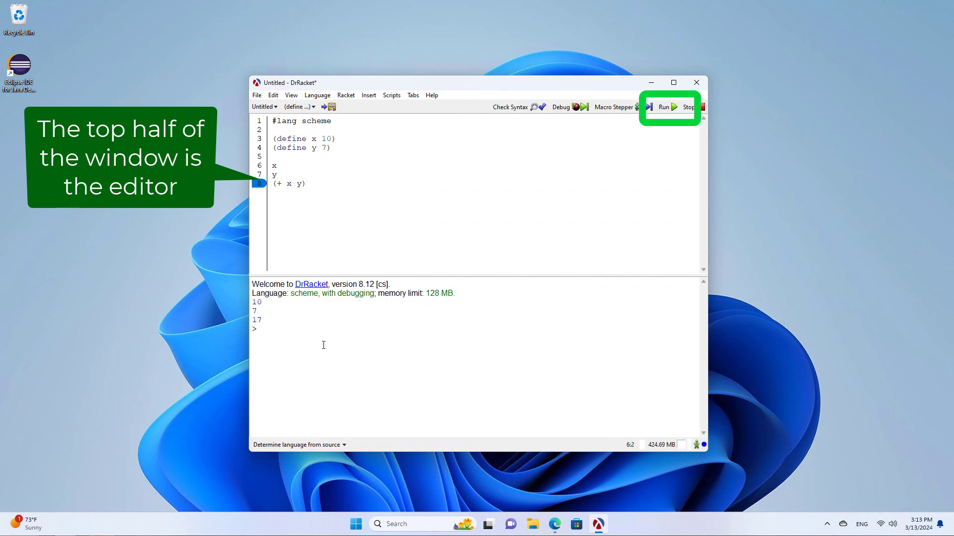
pyautogui.write('(* x')
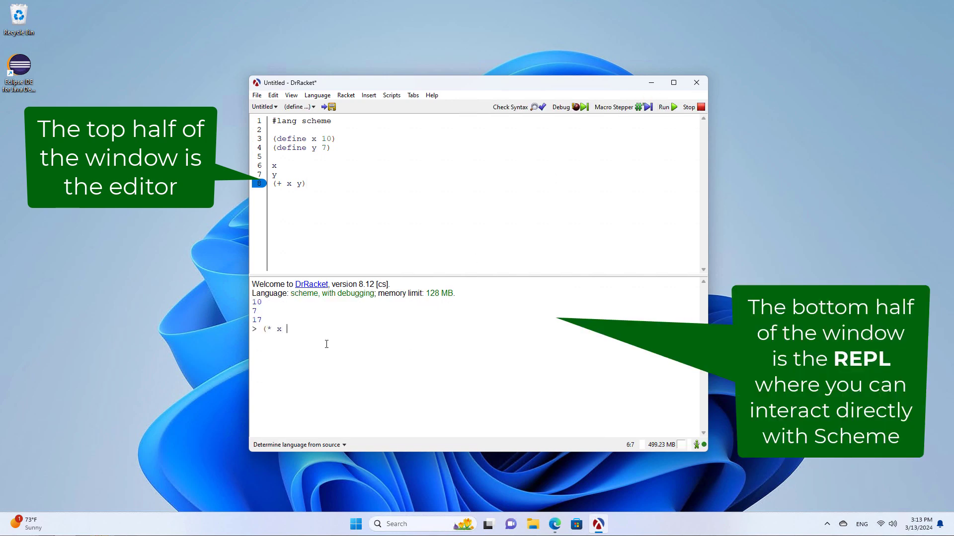